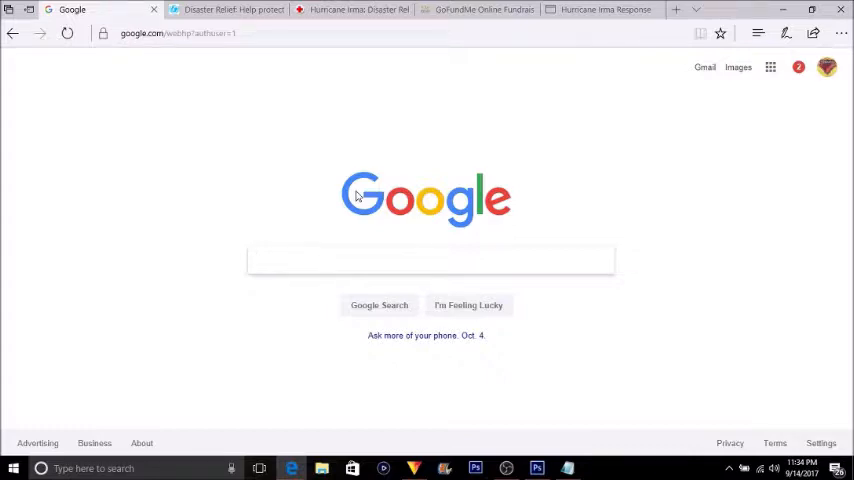
- Read the UNICEF USA donation form down to Payment Information, then show the American Red Cross page
click(430, 260)
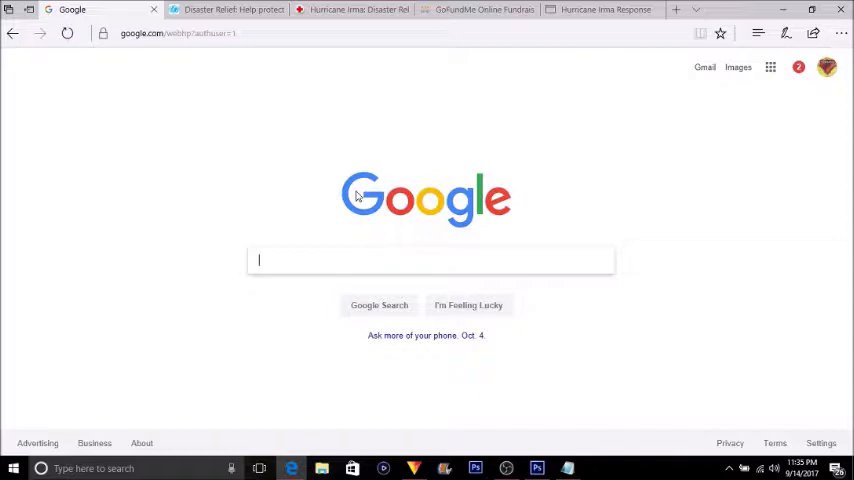
click(224, 8)
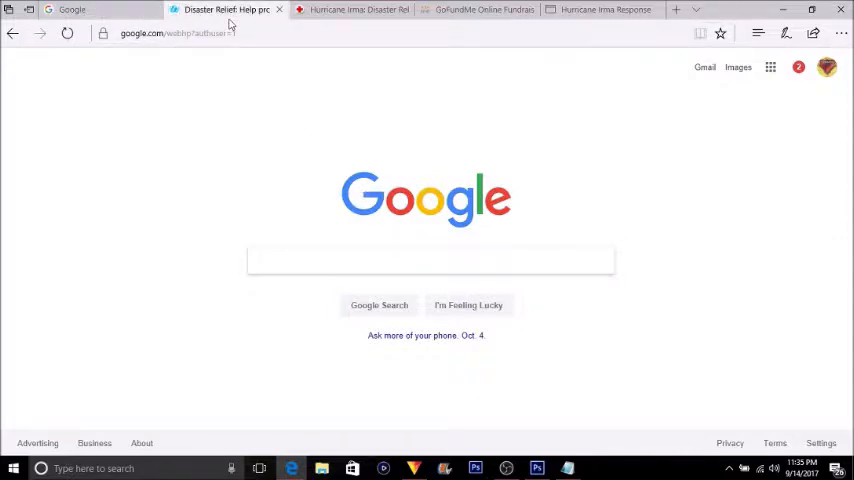
click(224, 8)
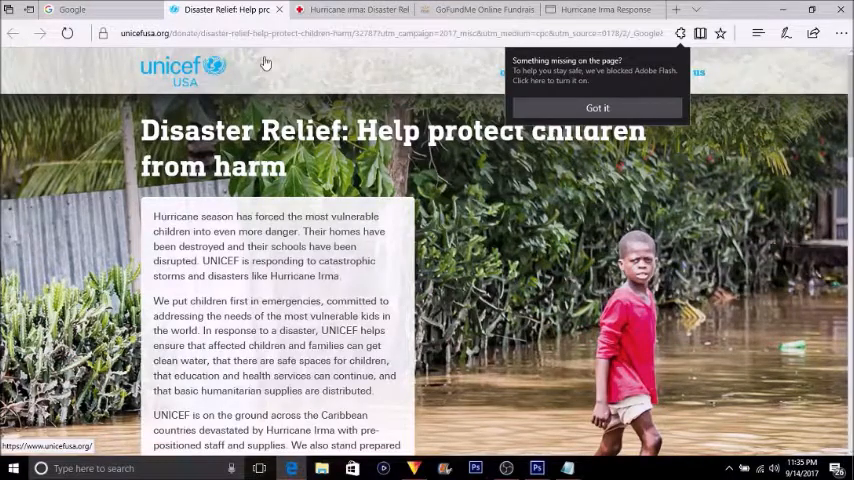
mouse_move(262, 62)
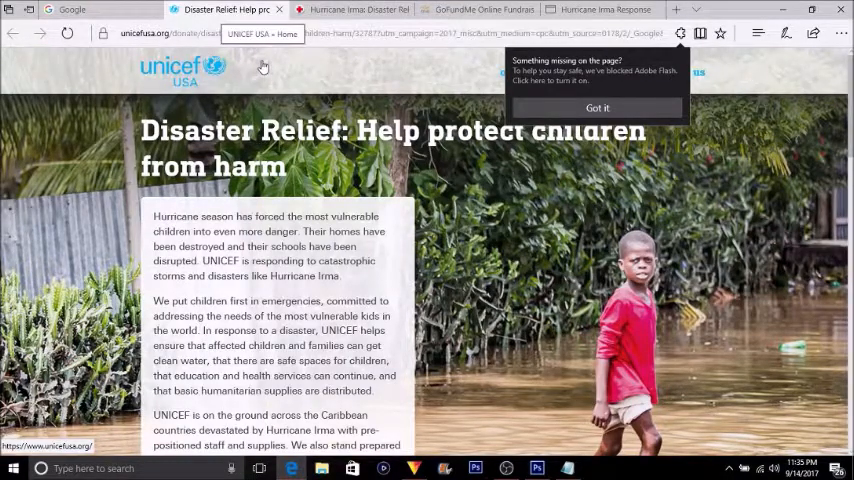
scroll(down, 3)
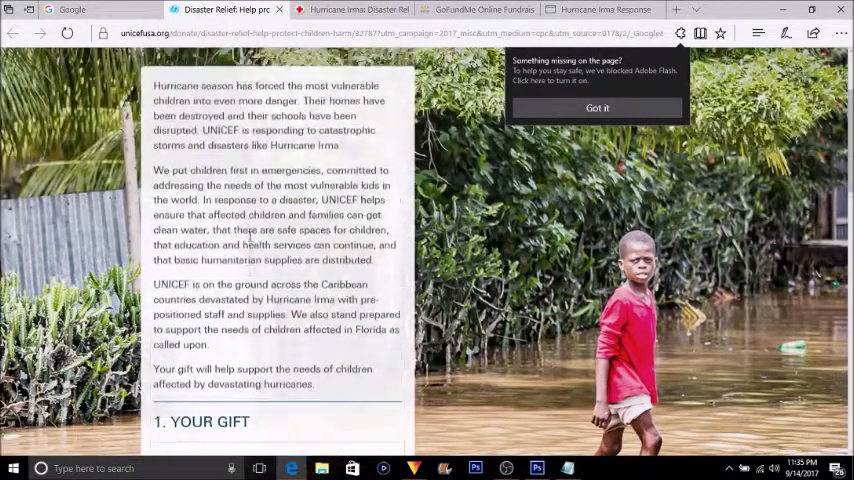
scroll(down, 3)
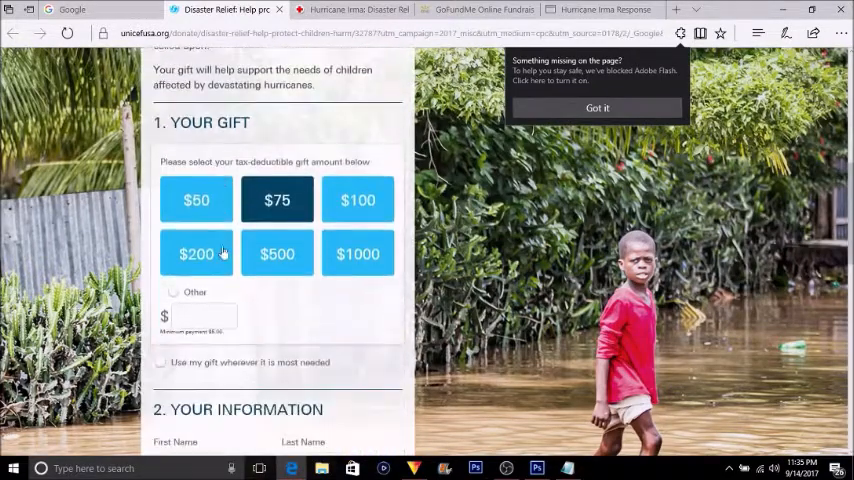
scroll(down, 3)
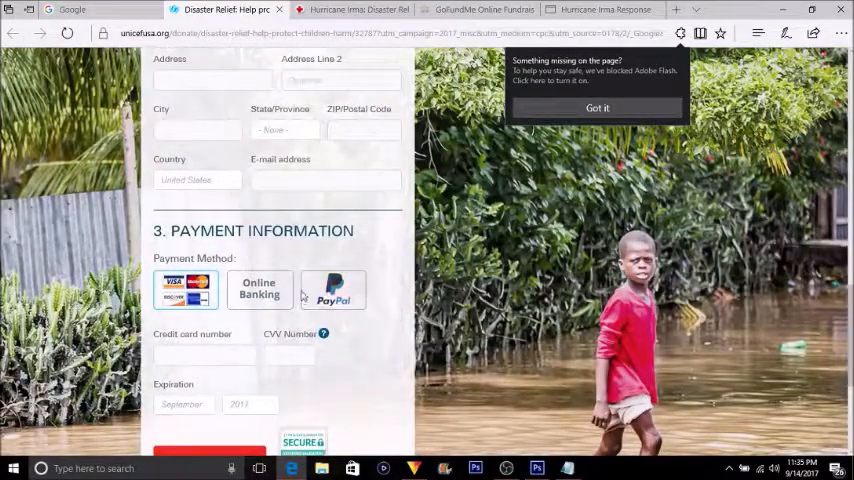
click(364, 8)
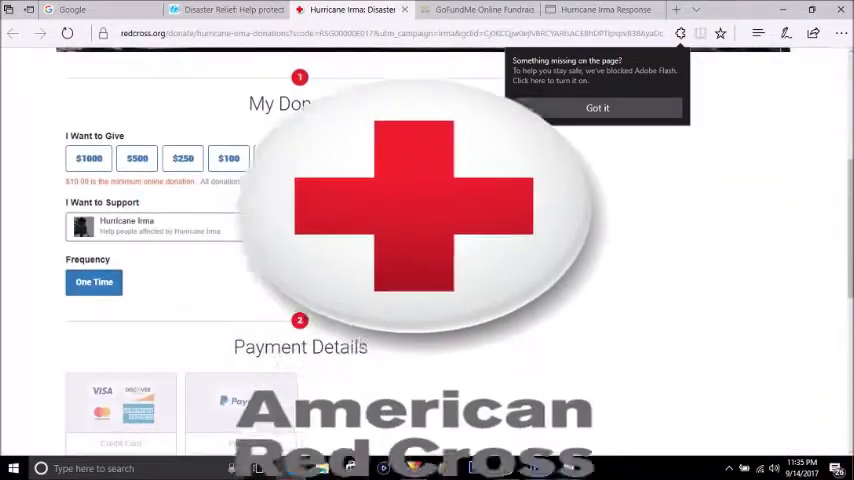
- Review the Red Cross Hurricane Irma page to the mail and phone options, then show GoFundMe
scroll(up, 3)
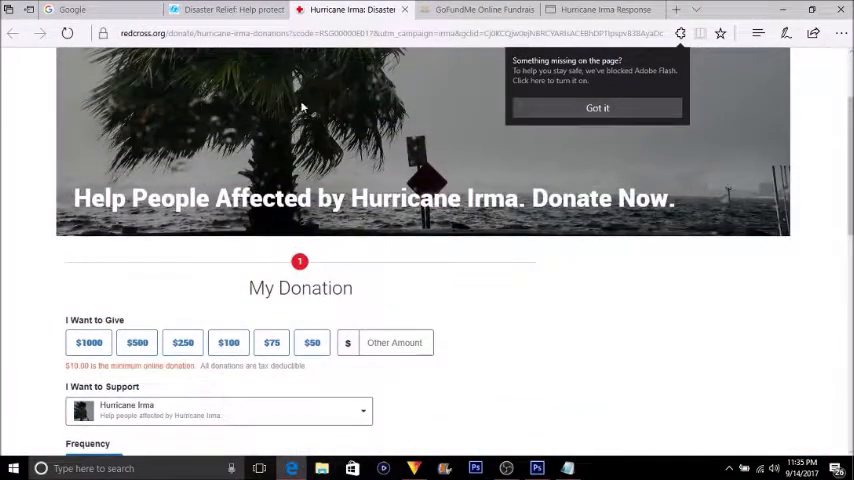
mouse_move(296, 122)
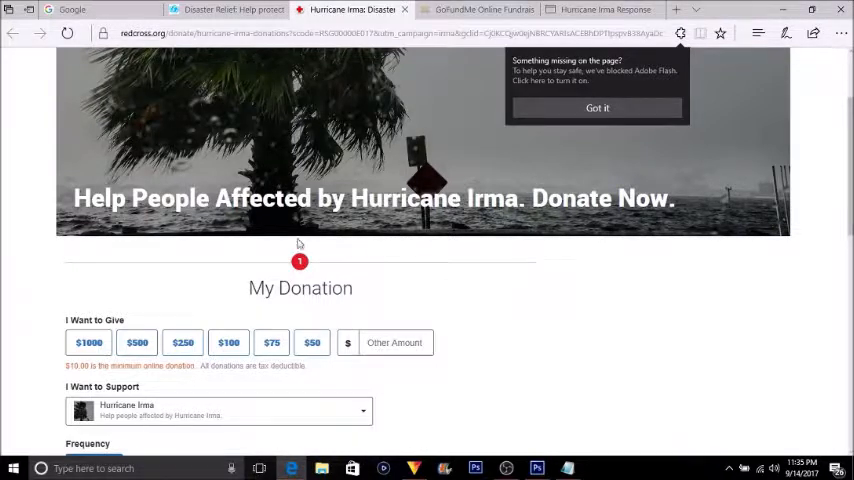
scroll(down, 3)
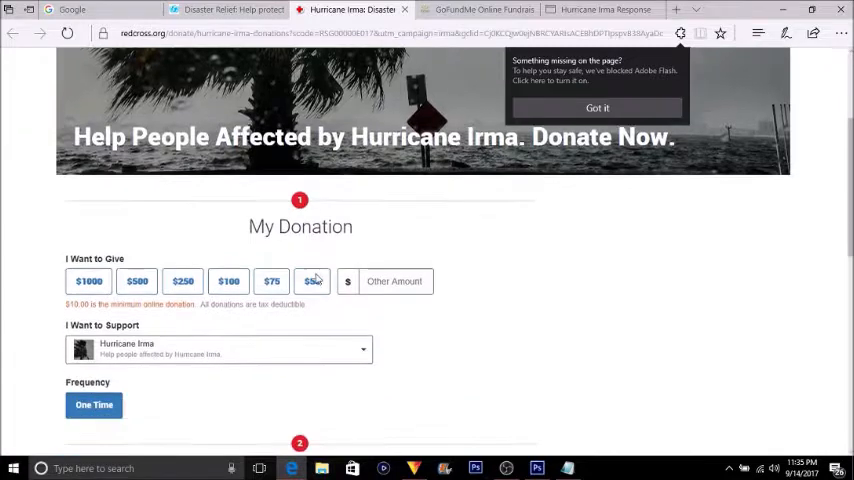
scroll(down, 3)
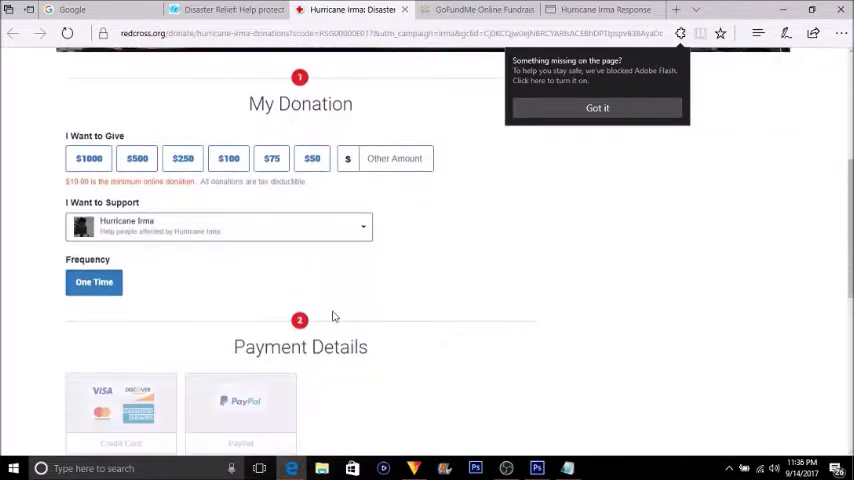
scroll(down, 3)
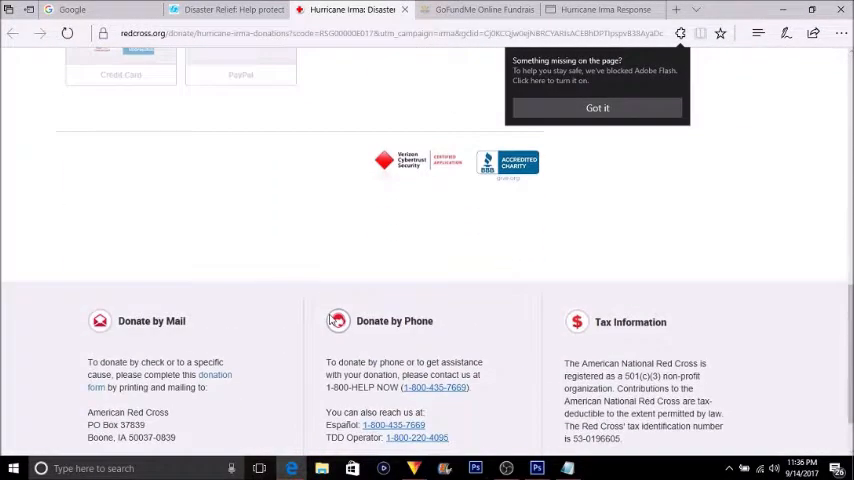
scroll(up, 3)
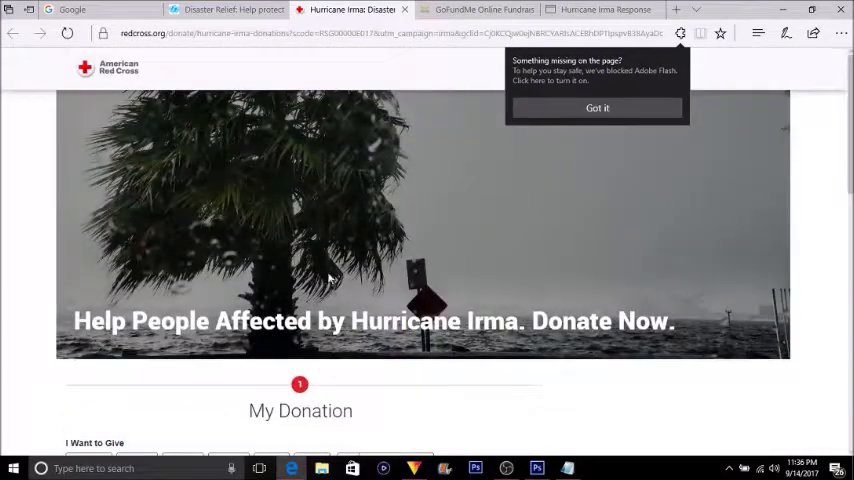
click(478, 8)
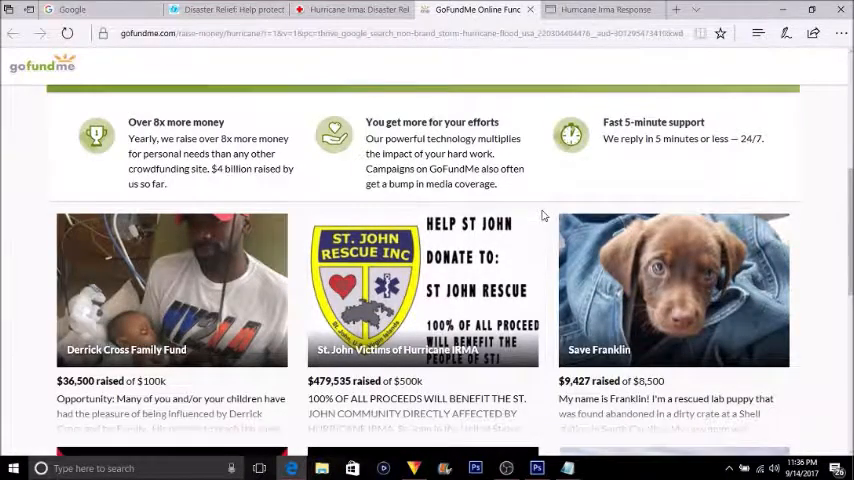
- Browse the GoFundMe hurricane campaign cards, then show the Convoy of Hope Irma Response page
scroll(down, 3)
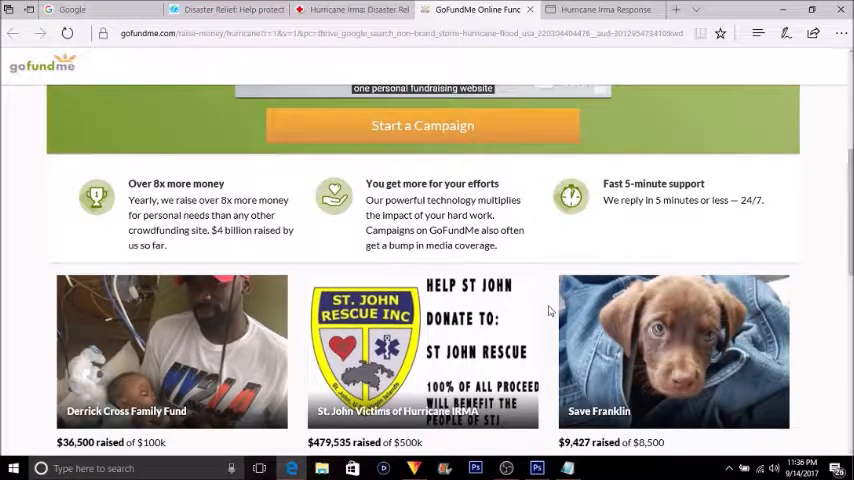
scroll(down, 3)
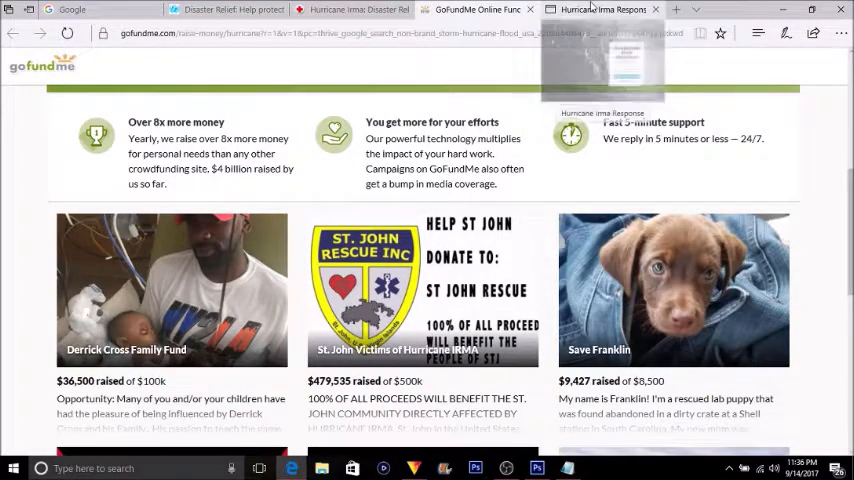
click(604, 8)
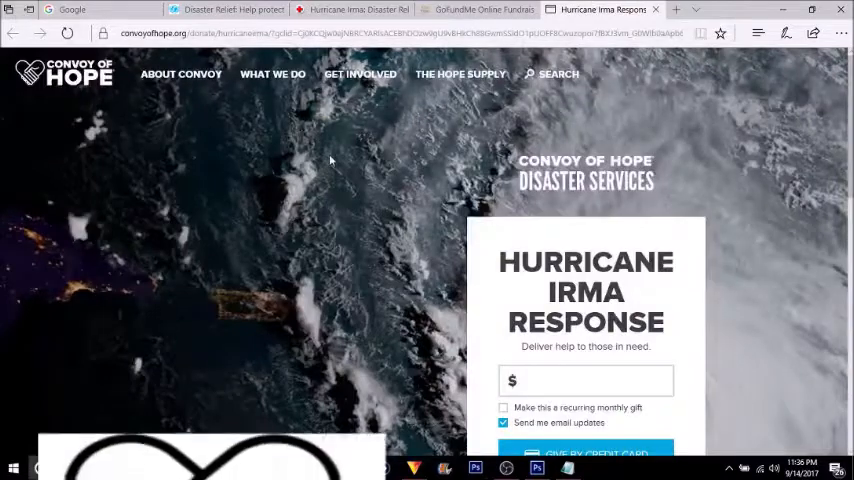
scroll(down, 3)
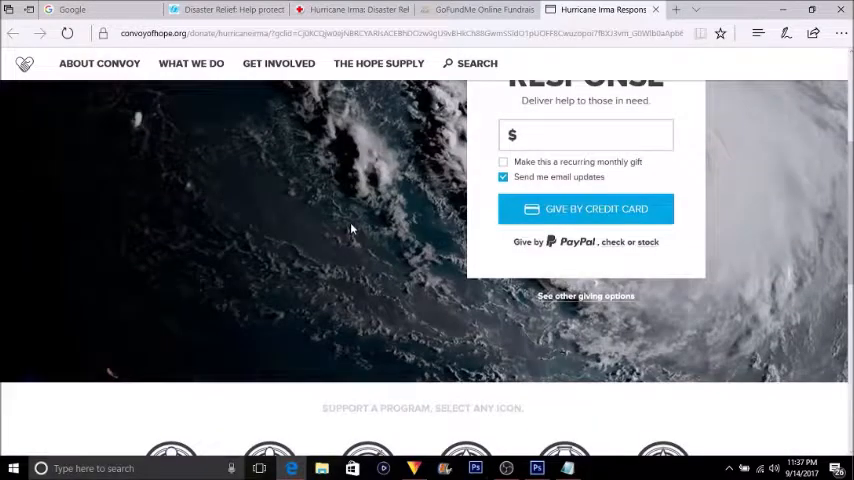
scroll(down, 3)
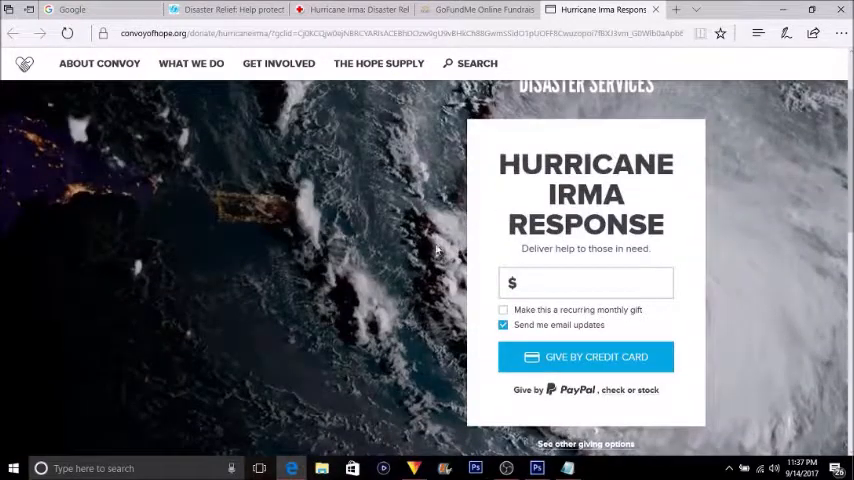
- Revisit the UNICEF USA, GoFundMe and Convoy of Hope donation tabs in turn
click(230, 8)
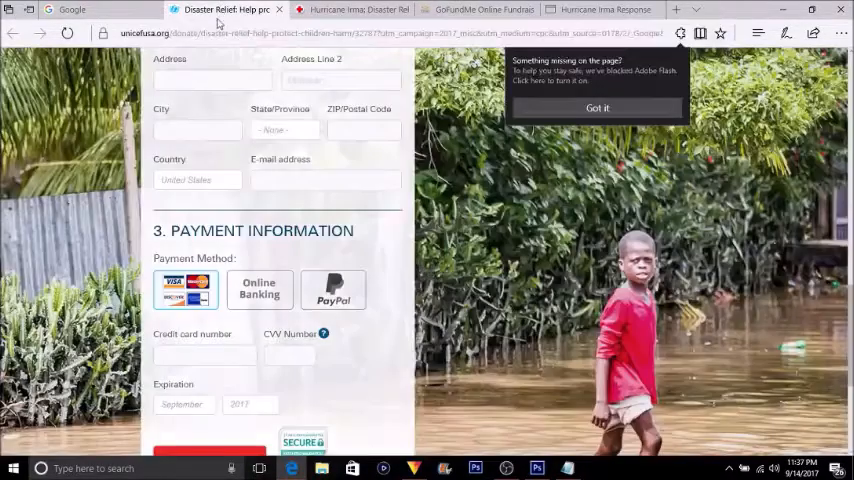
click(376, 12)
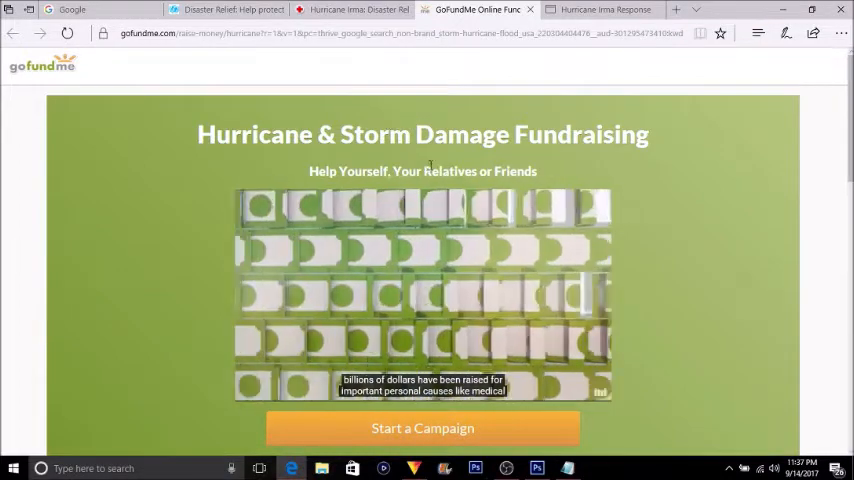
click(600, 8)
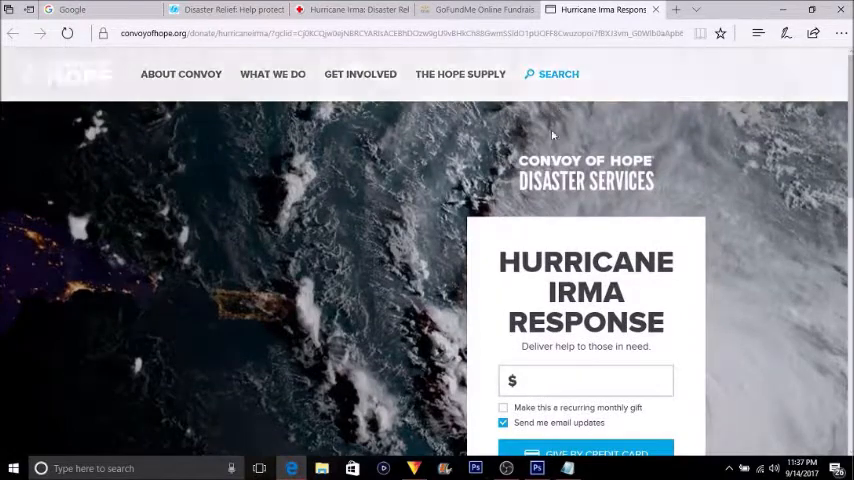
scroll(down, 3)
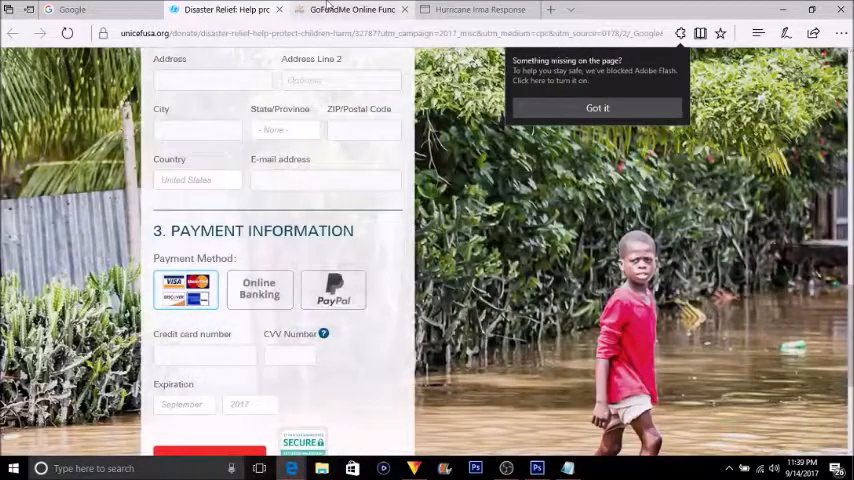
- Alternate between UNICEF USA's payment section and GoFundMe, ending on the GoFundMe fundraising page
click(356, 8)
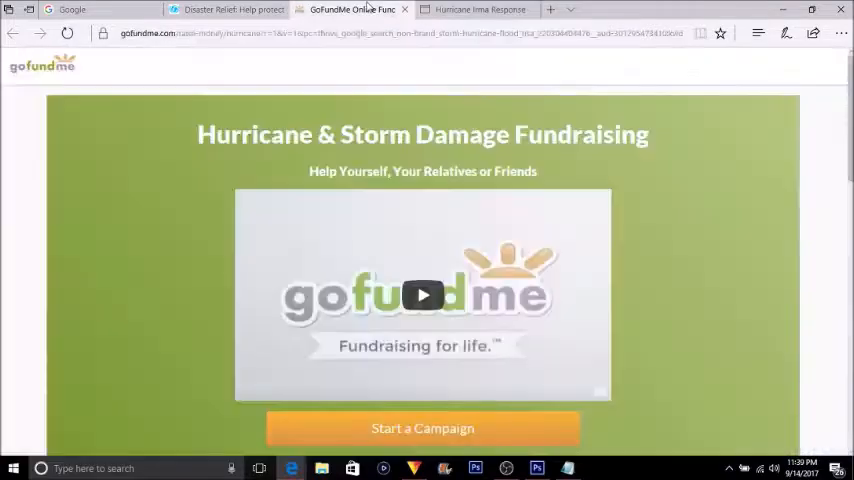
click(240, 12)
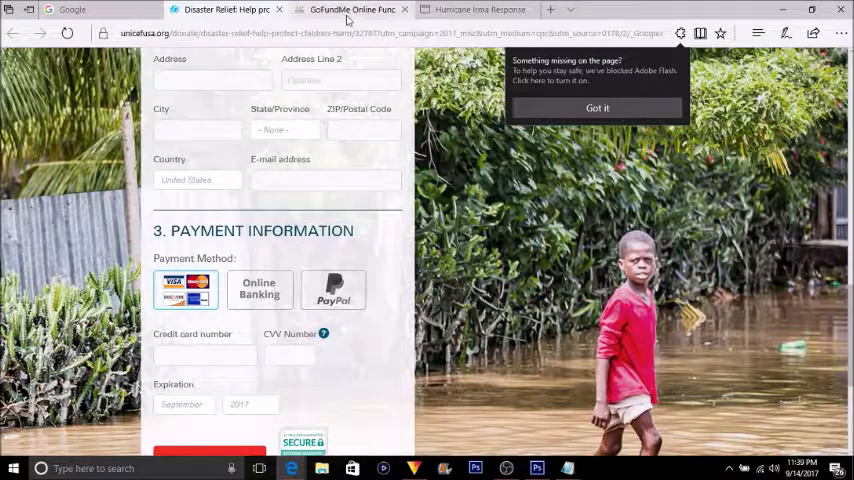
click(348, 10)
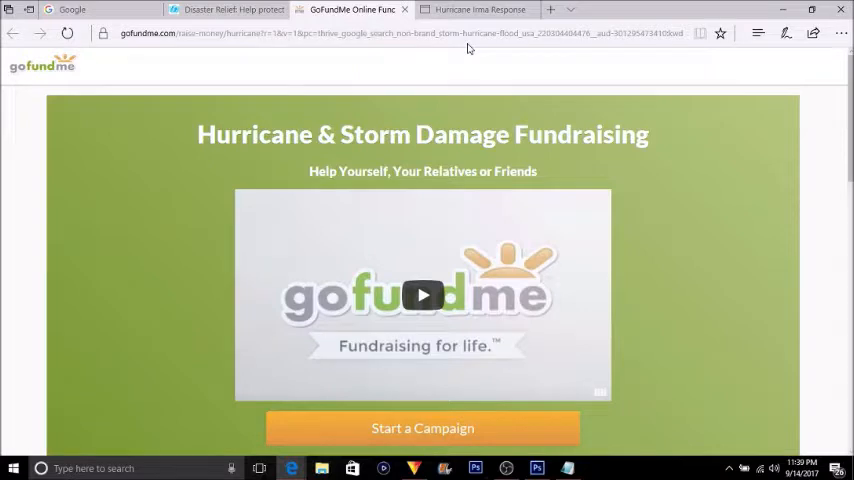
mouse_move(496, 76)
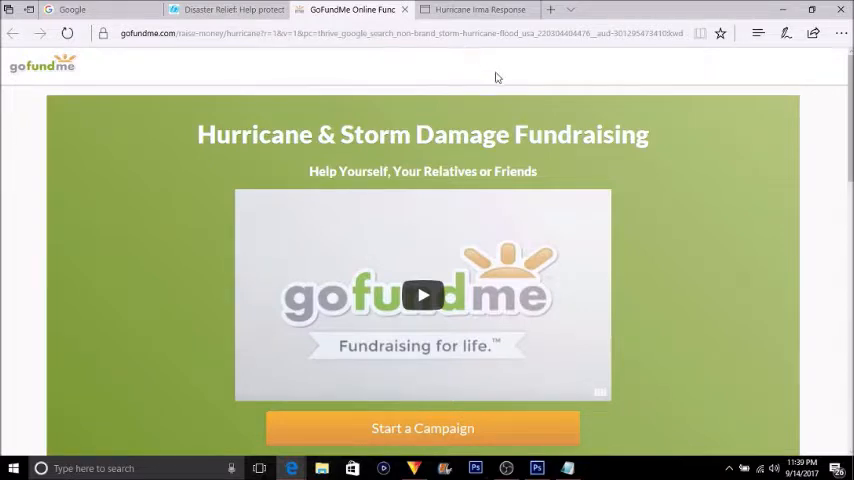